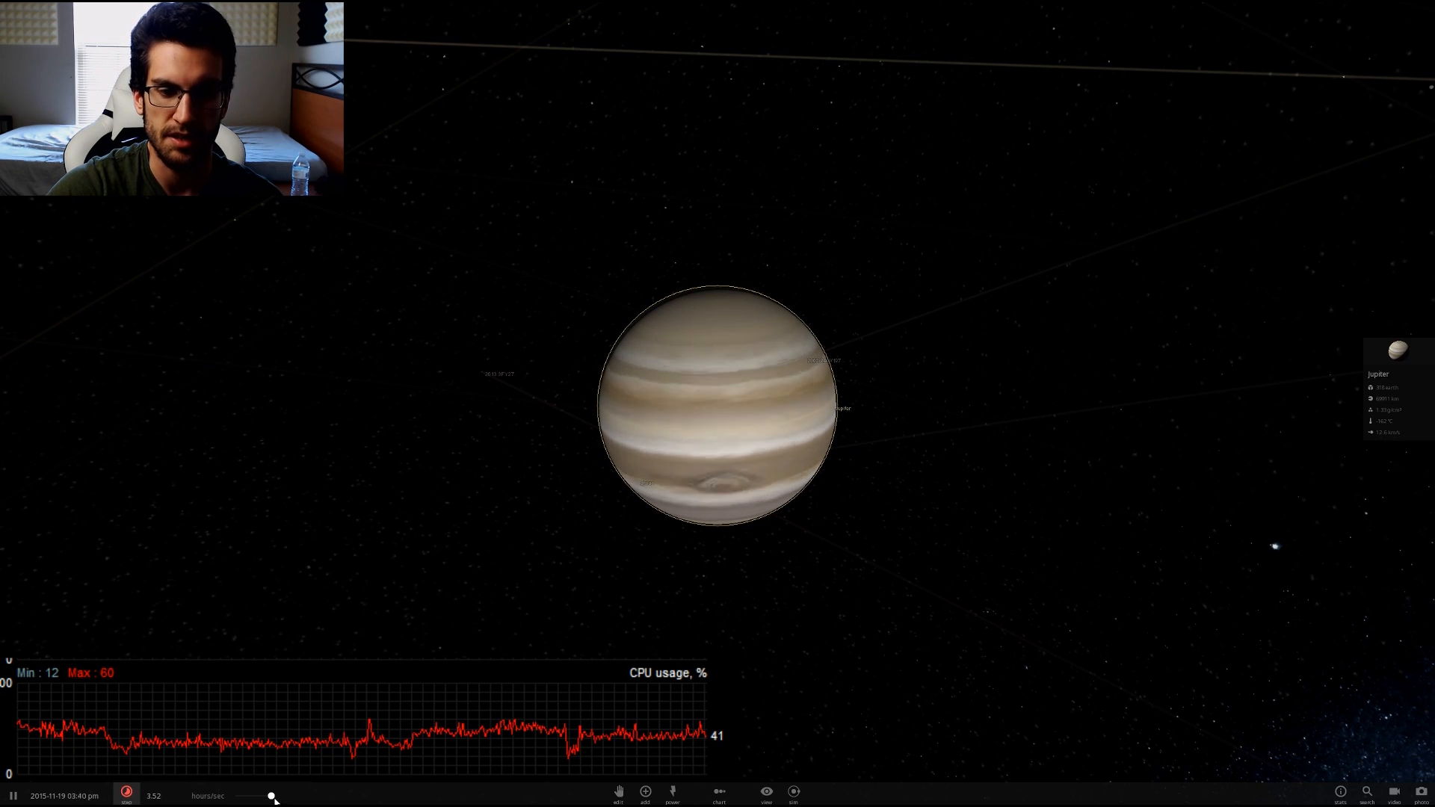
Slow the hours/sec time rate with the slider, then nudge it slightly back up.
drag(272, 794, 236, 794)
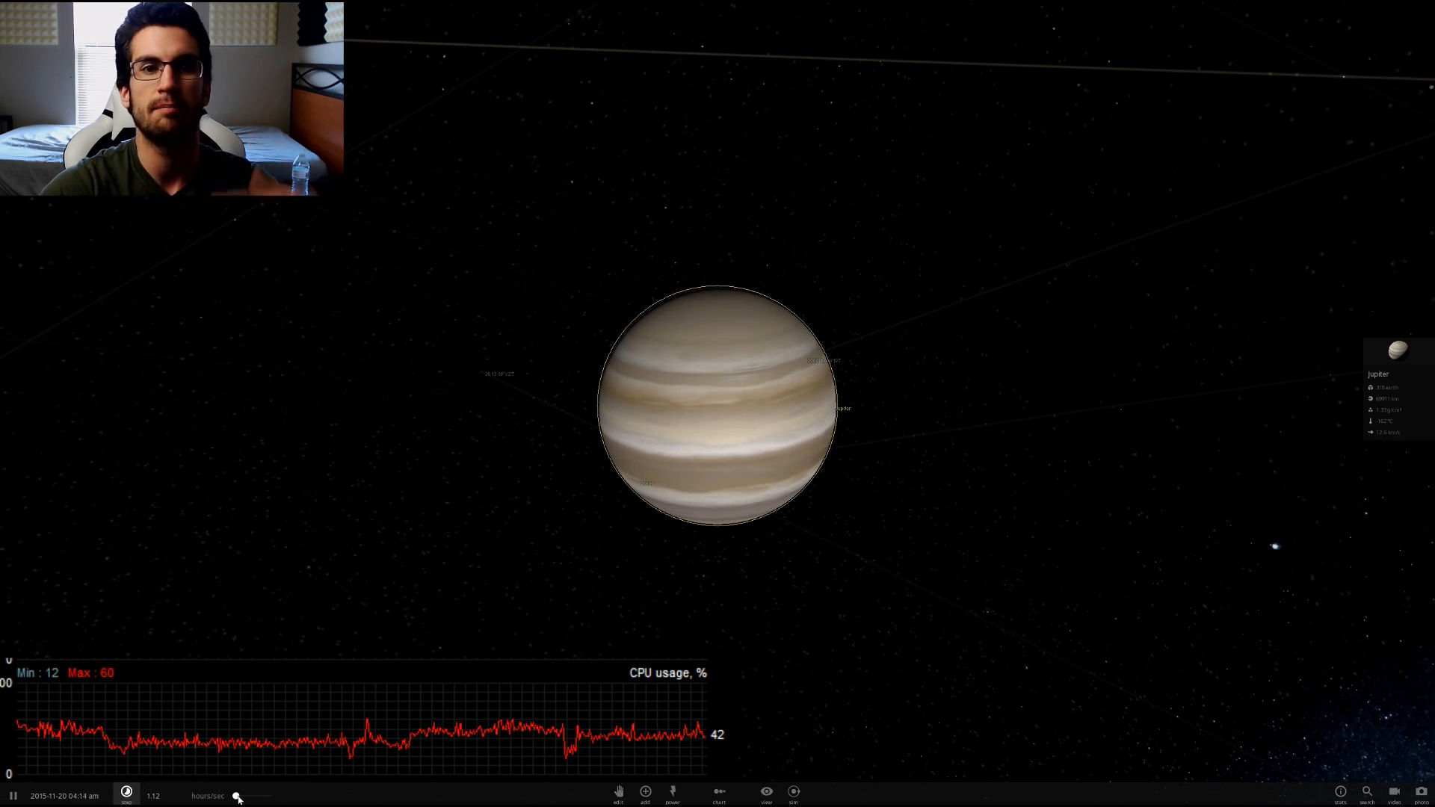
drag(238, 796, 245, 796)
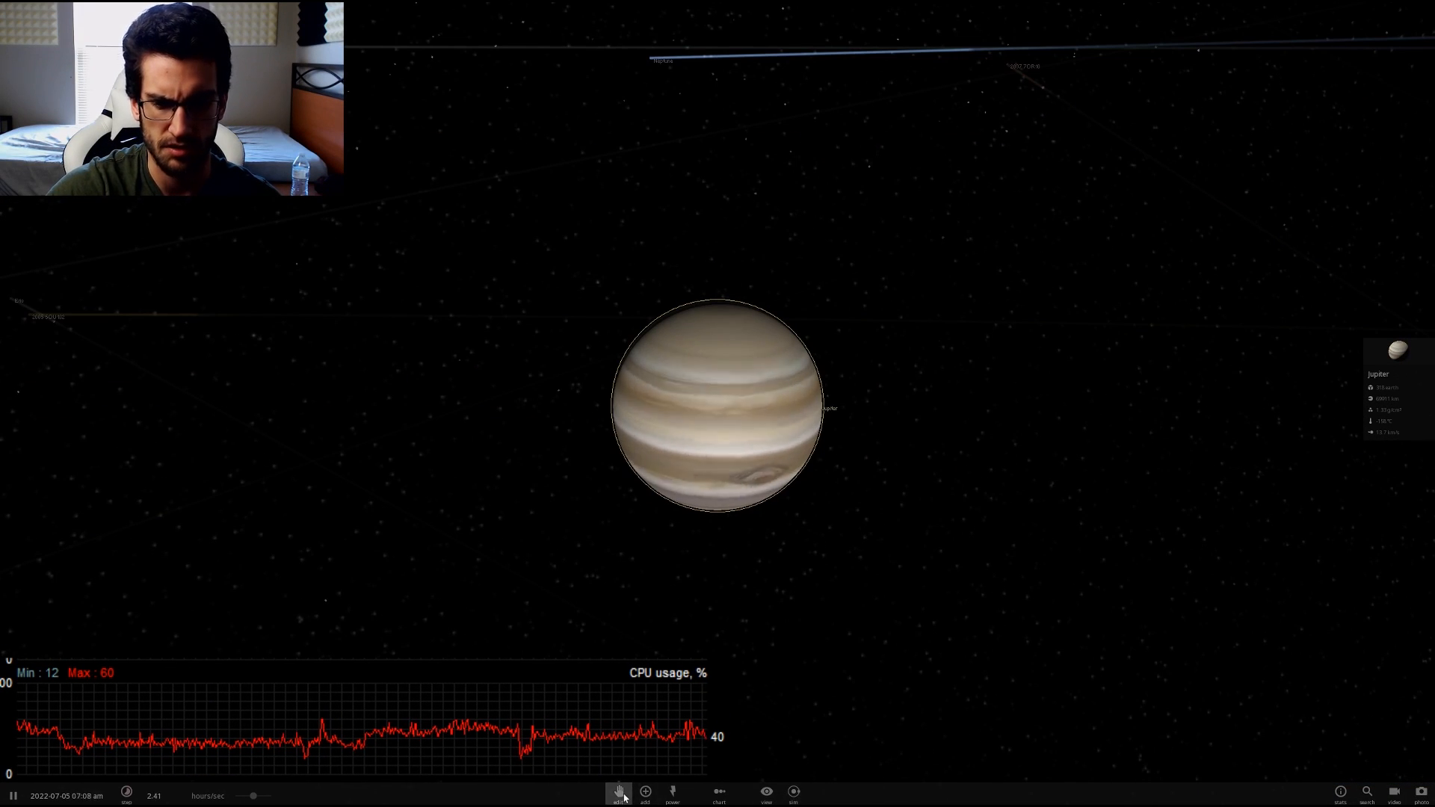
click(646, 792)
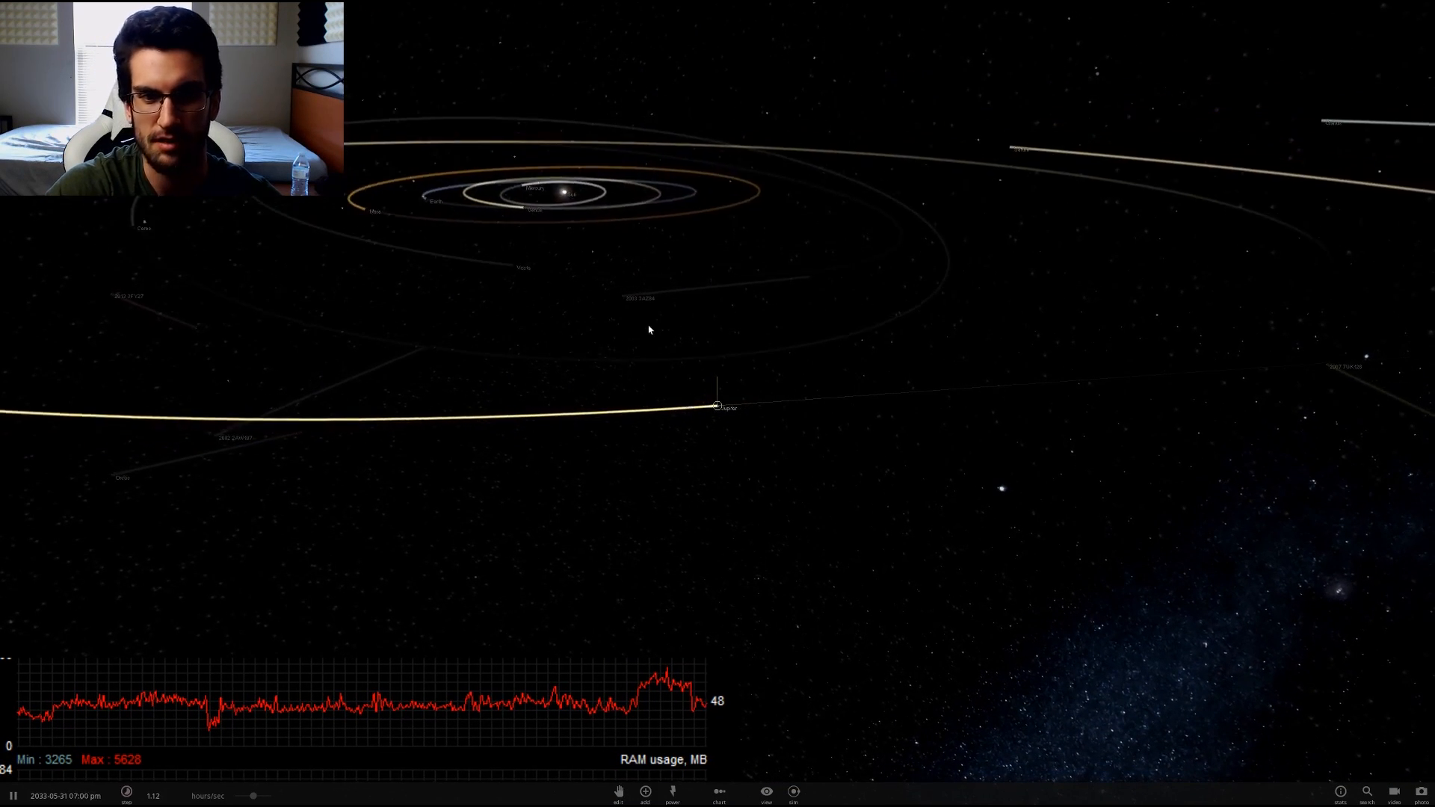
Select Earth and ready its 1.00 earth Mass field in the Basic properties for editing.
click(568, 202)
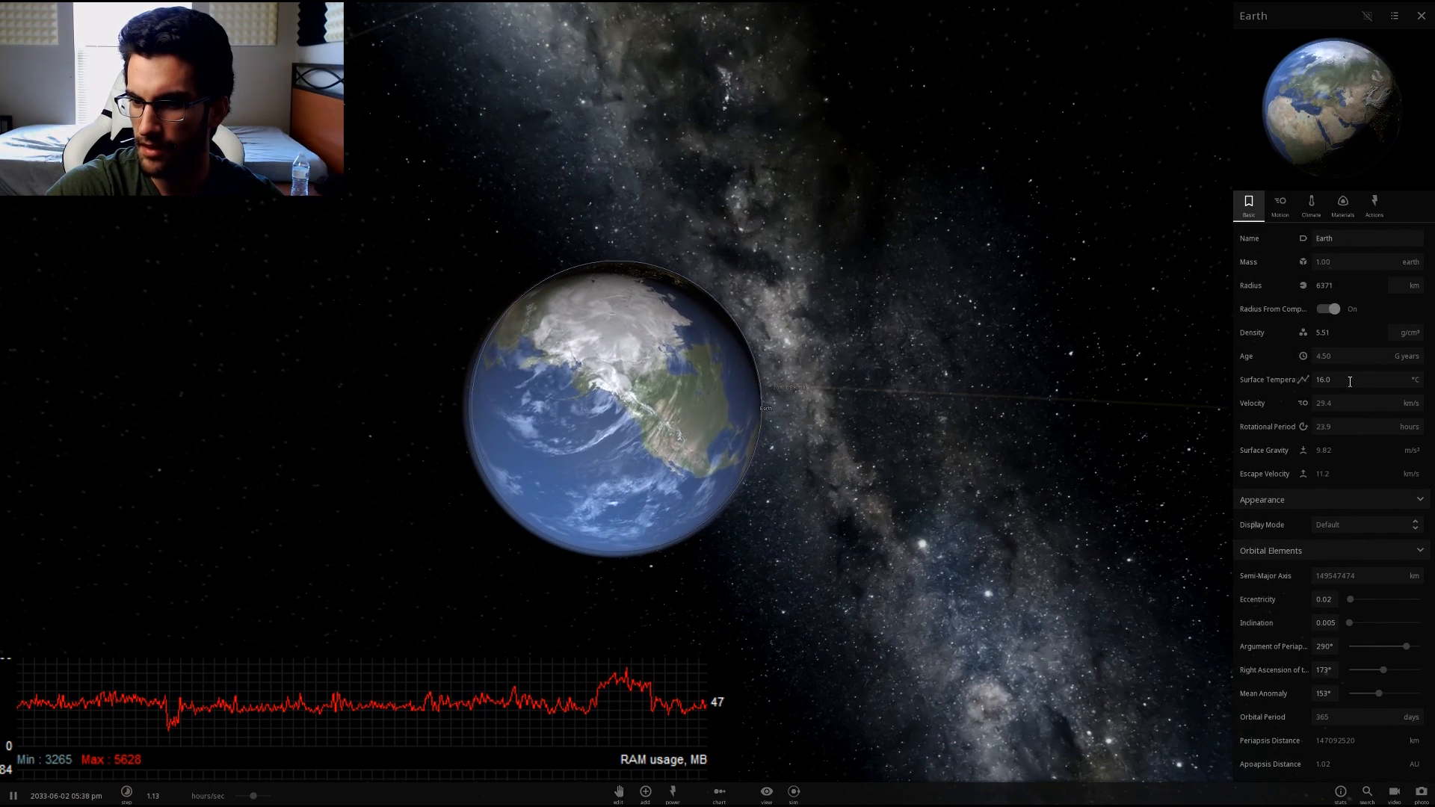
click(1336, 378)
text(282)
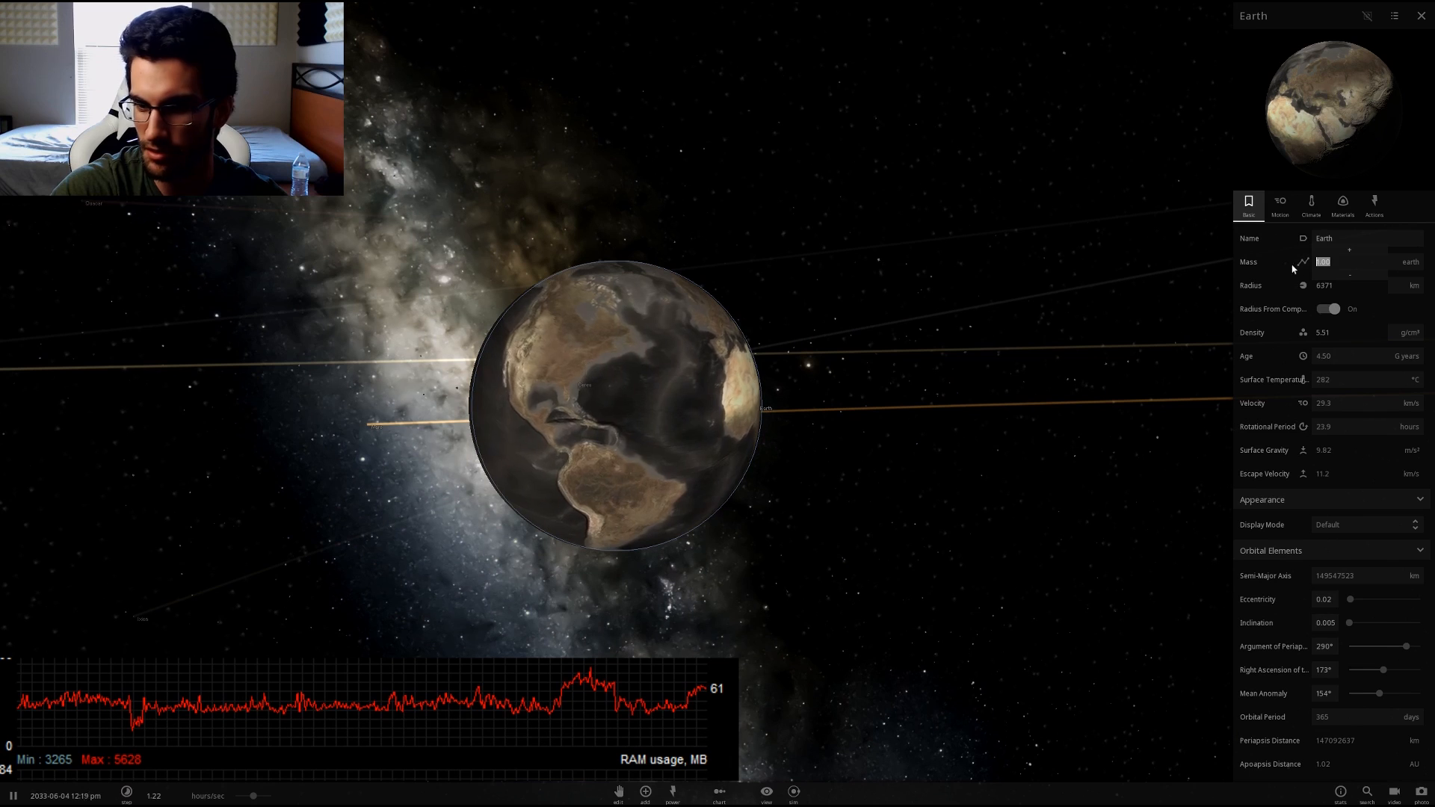
mouse_move(1304, 262)
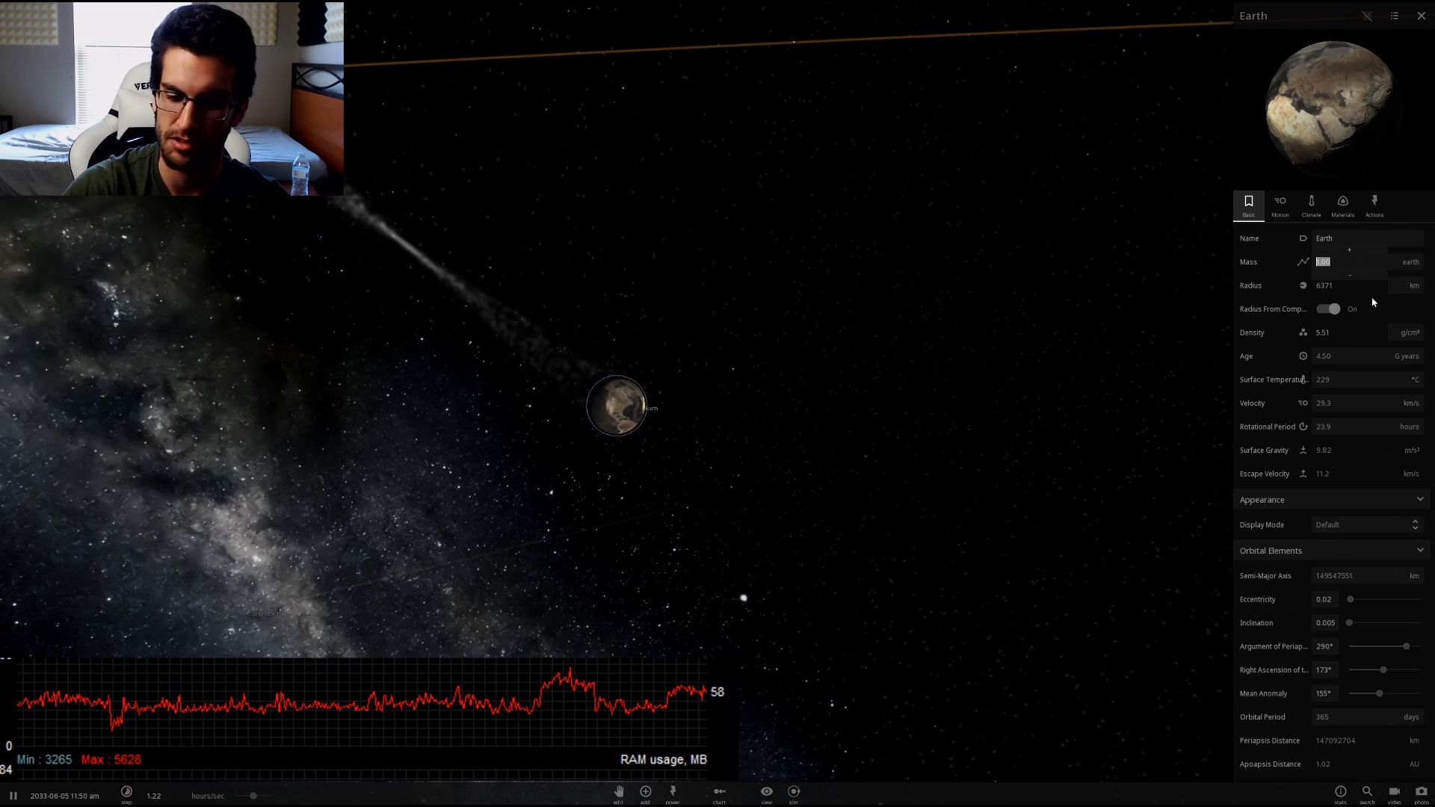
Enter mass values of 500 (jupiter, then sun units) and append 0000, swelling the radius to 237710 km.
text(500)
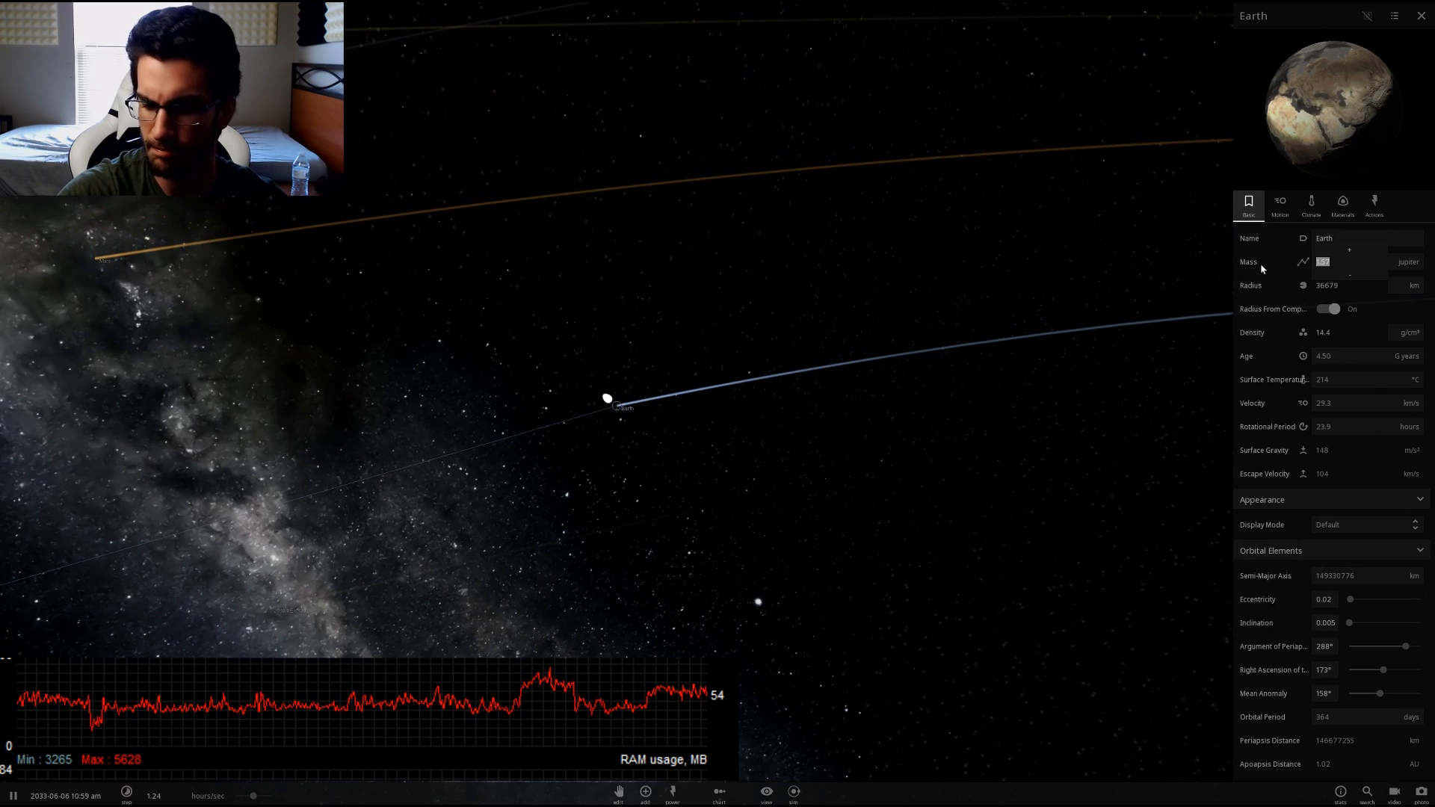
text(500)
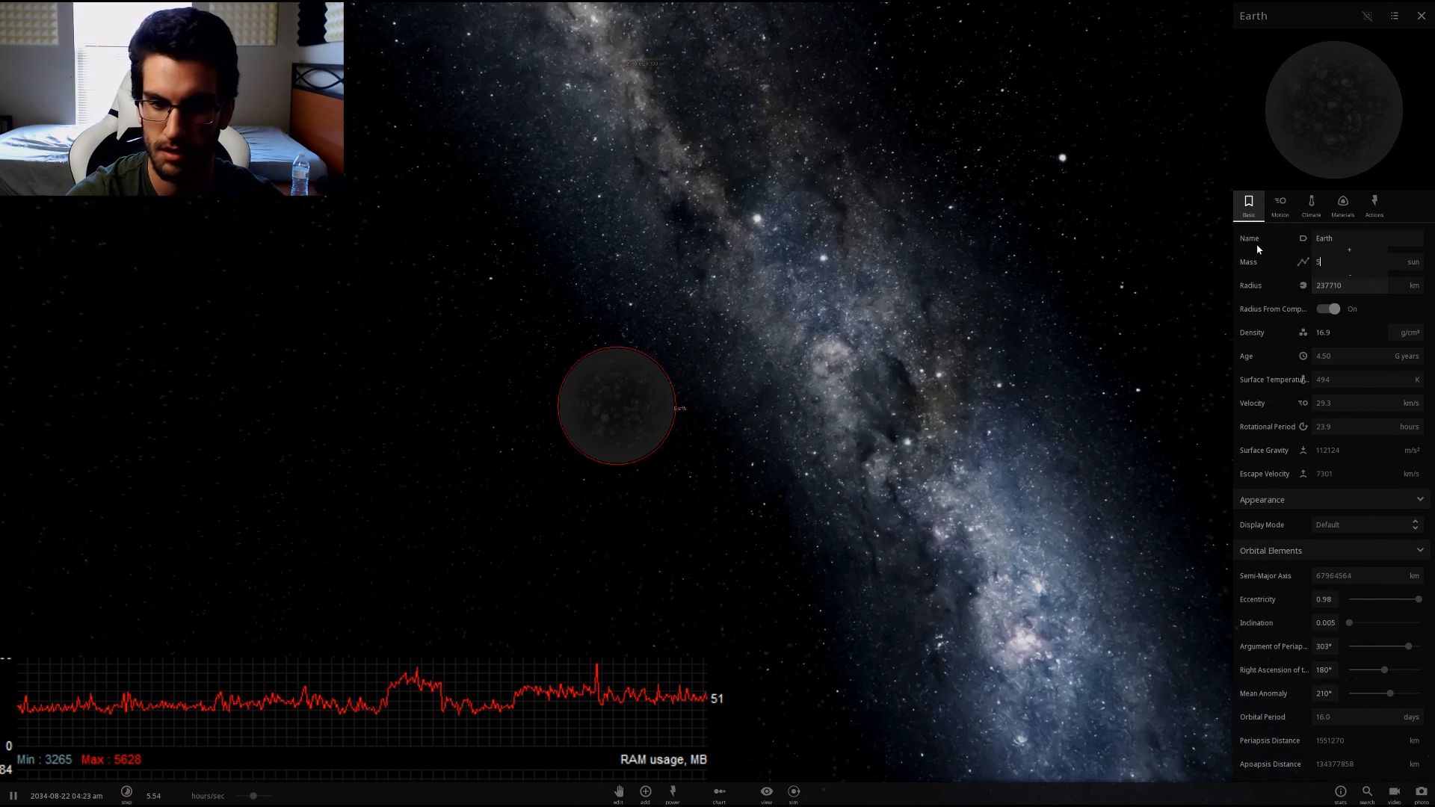
text(0000)
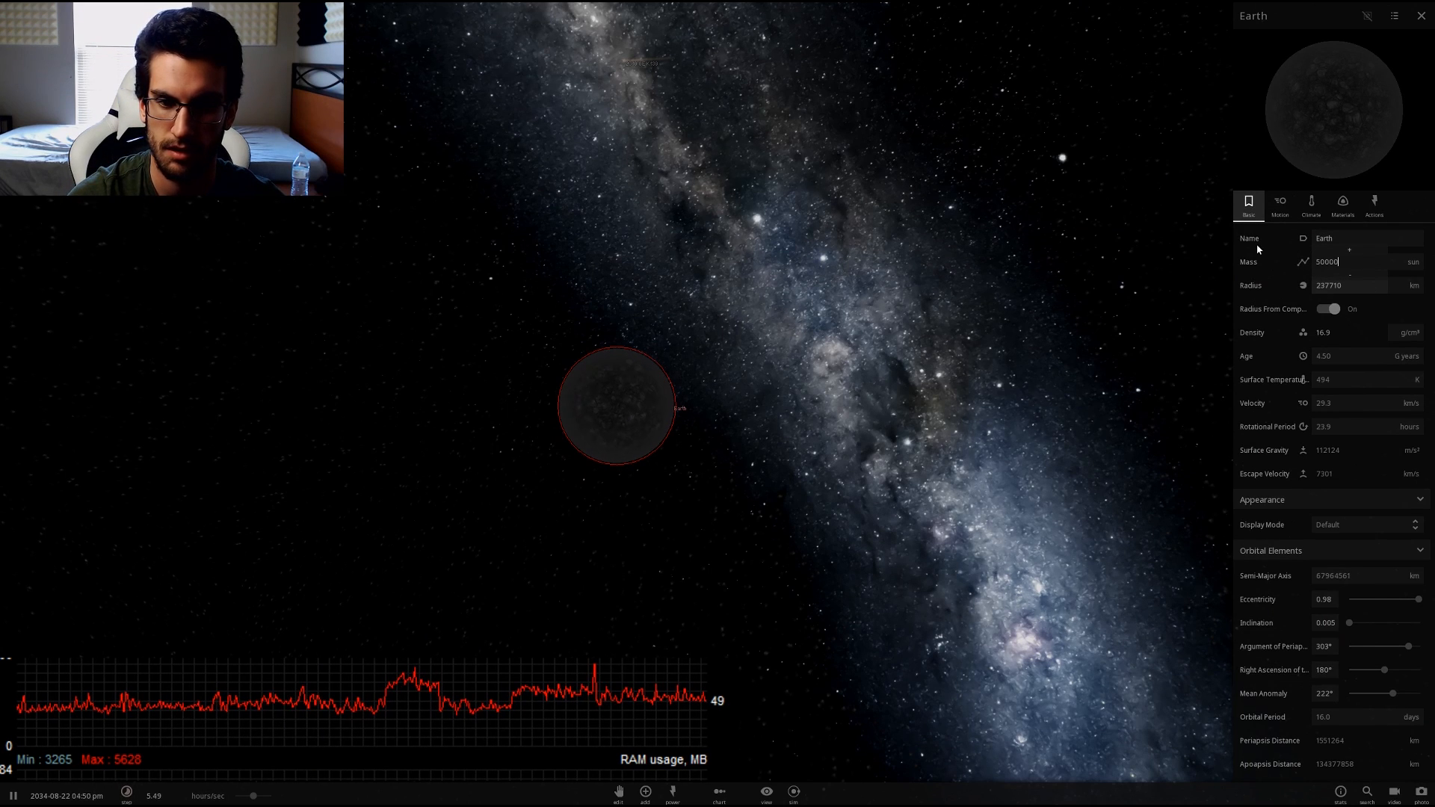